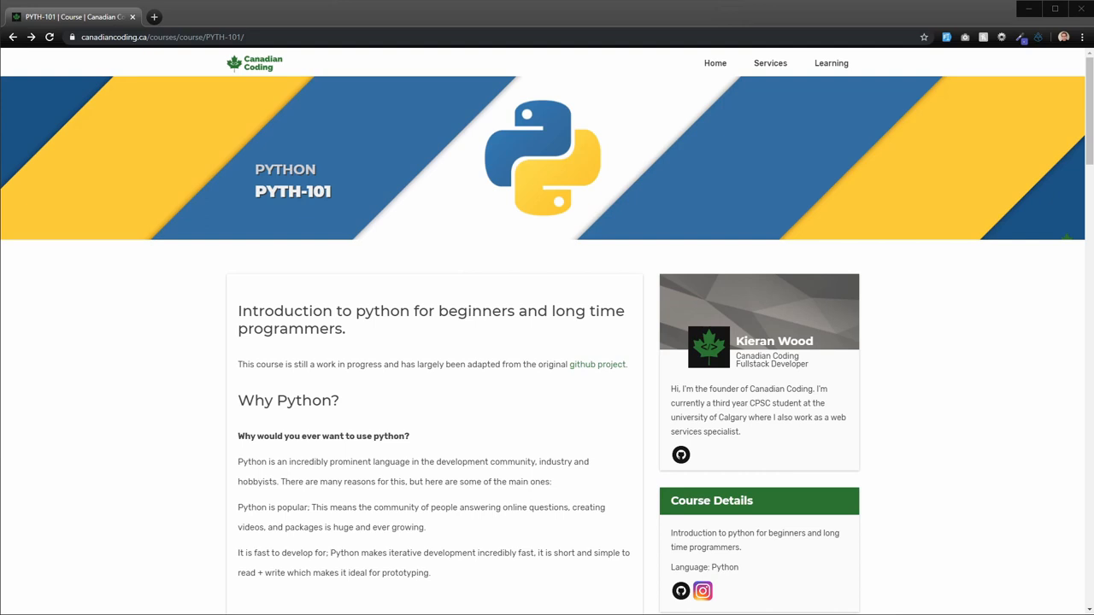
# - Scroll the PYTH-101 introduction past the meme image to the Java vs Python code example
pyautogui.scroll(-3)
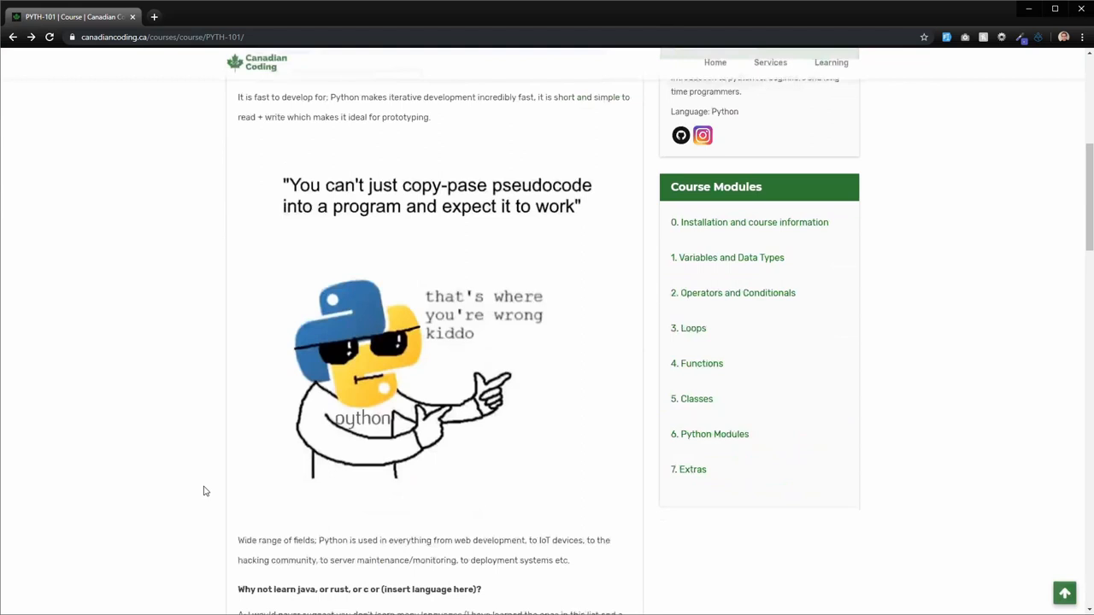
pyautogui.scroll(-3)
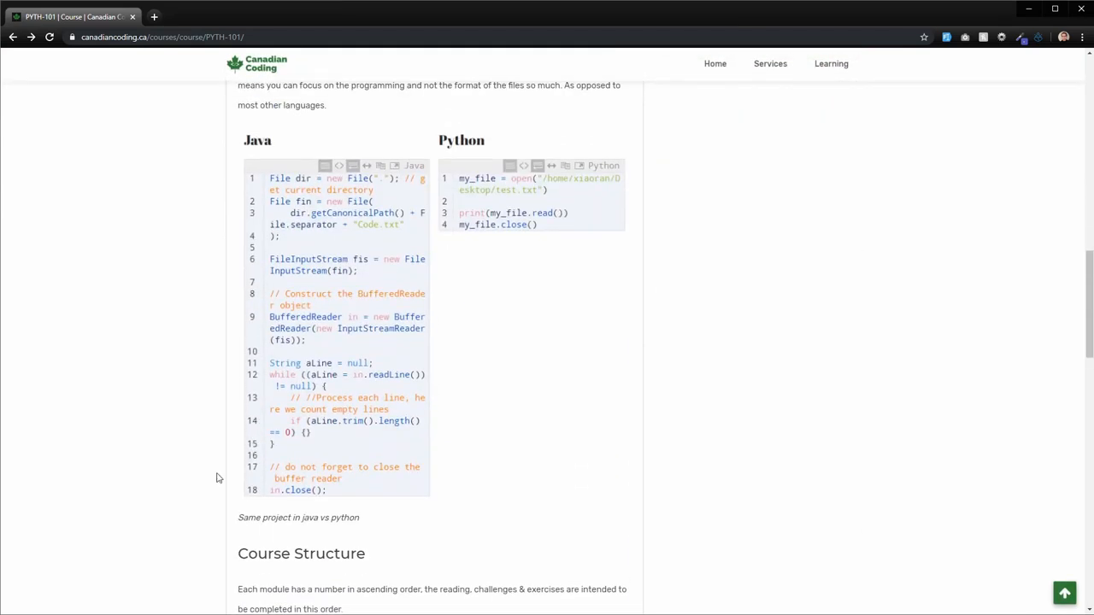
pyautogui.moveTo(684, 306)
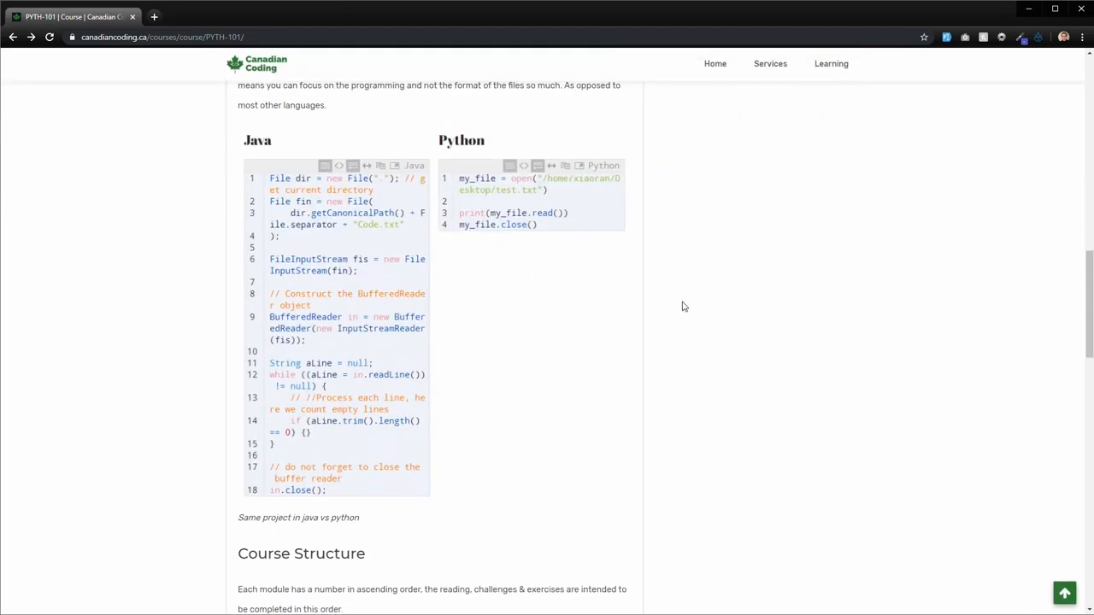
pyautogui.moveTo(787, 383)
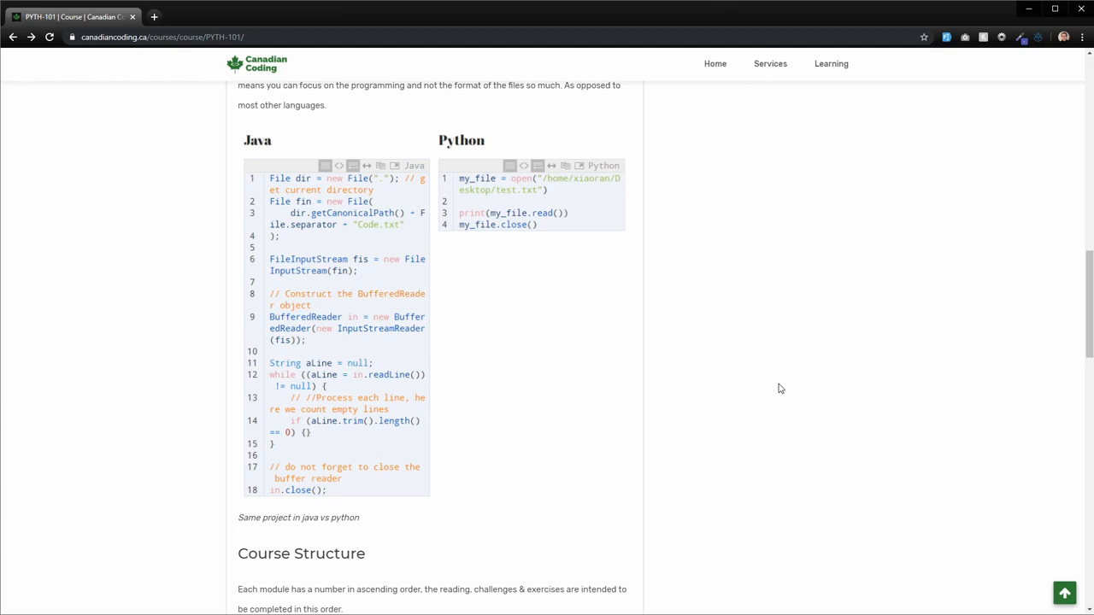
pyautogui.moveTo(349, 206)
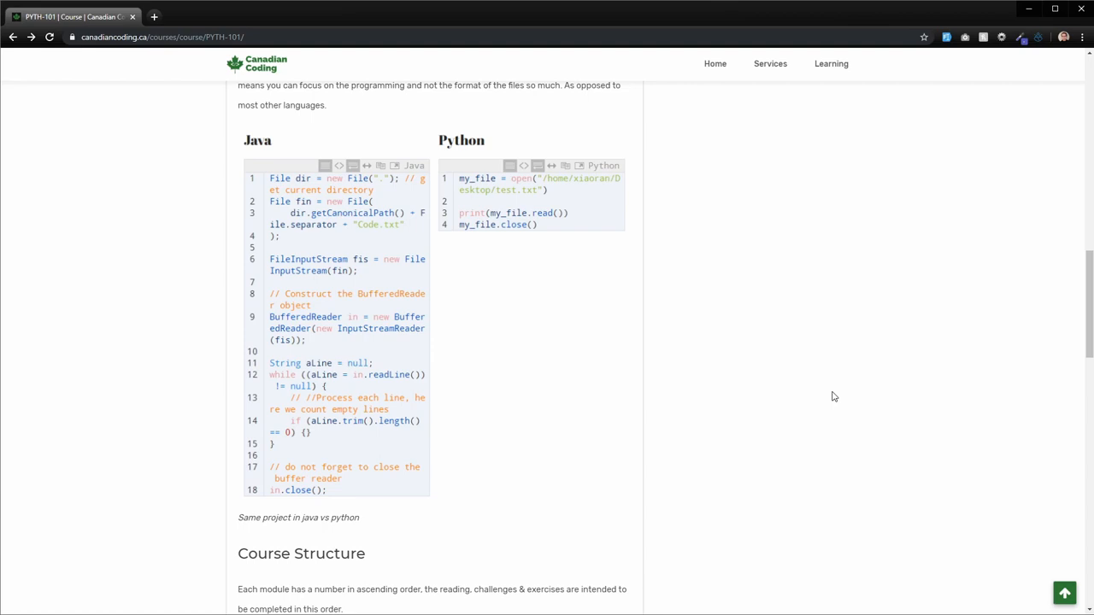
# - Scroll to the Reading, Exercises, Challenges and Python Versions notes under Course Structure
pyautogui.scroll(-3)
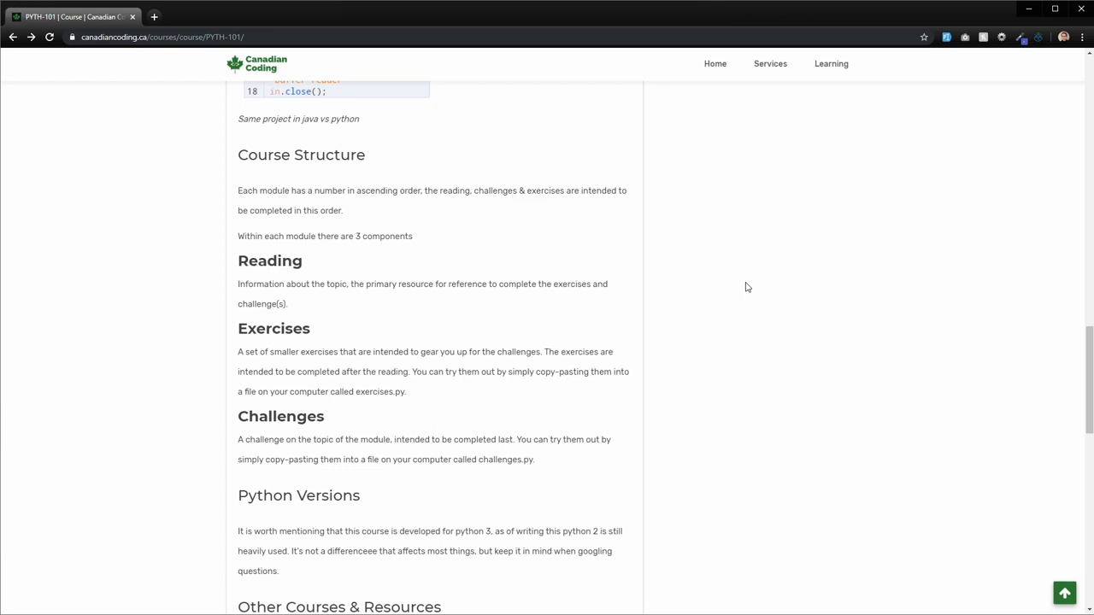
pyautogui.moveTo(756, 281)
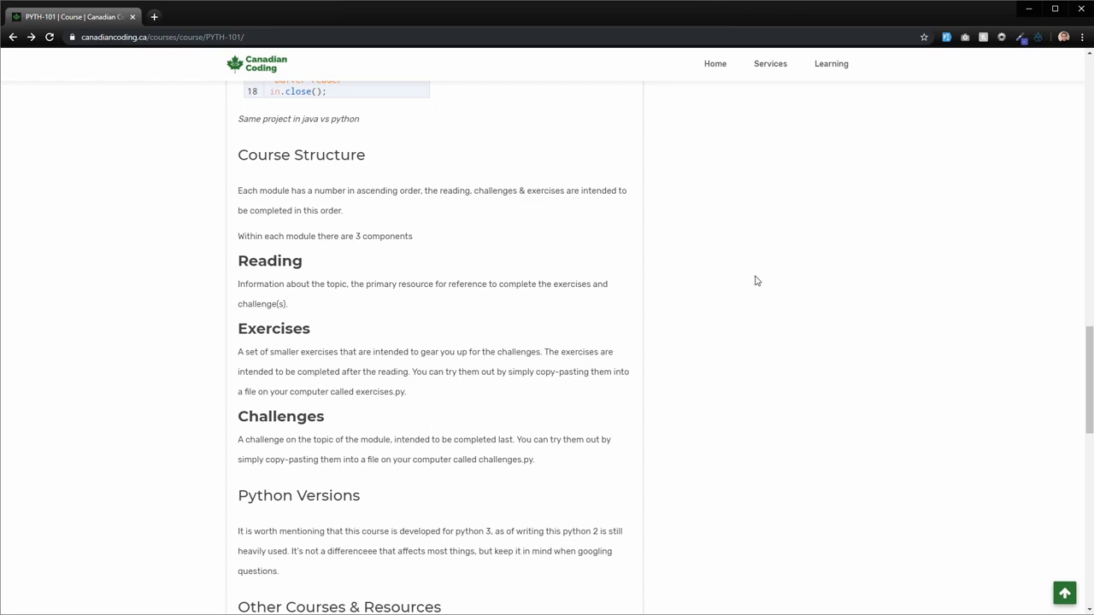
pyautogui.moveTo(768, 381)
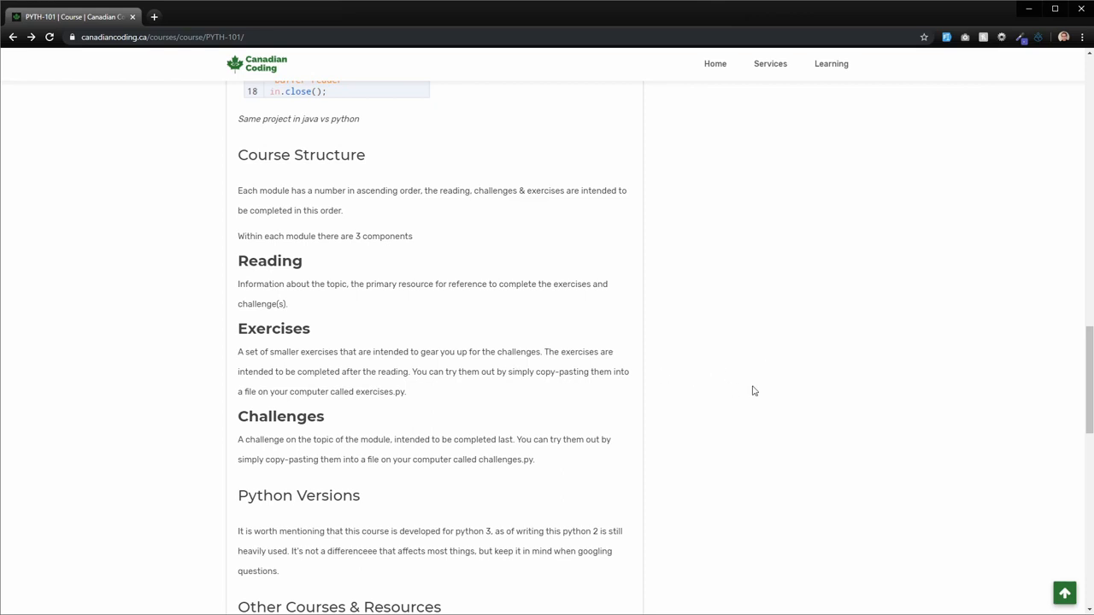
# - Scroll to the reference websites, YouTube channels and start of My other courses
pyautogui.scroll(-3)
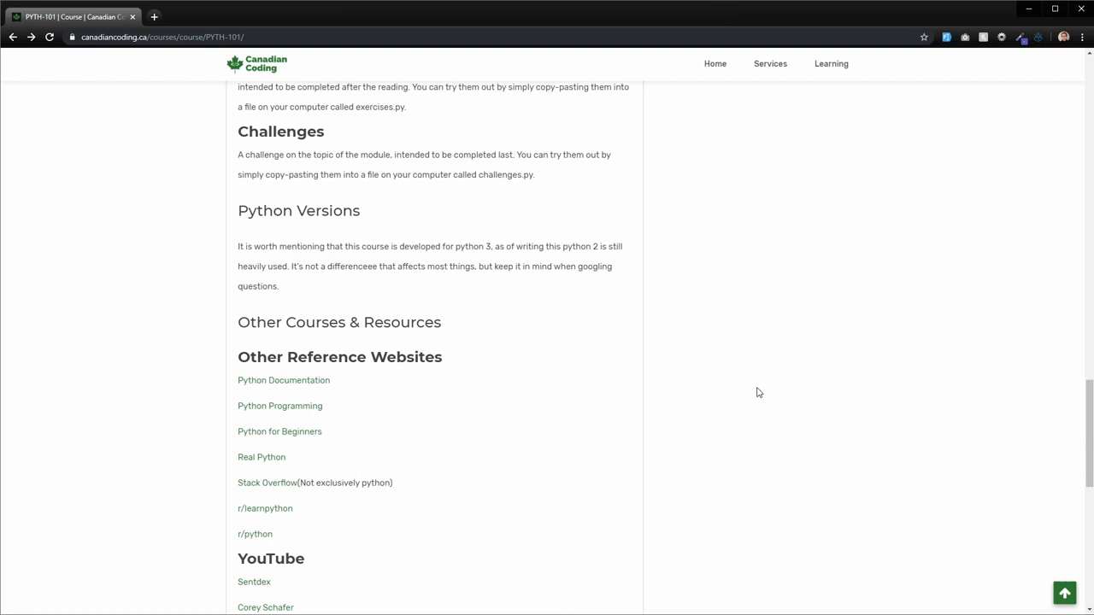
pyautogui.moveTo(755, 394)
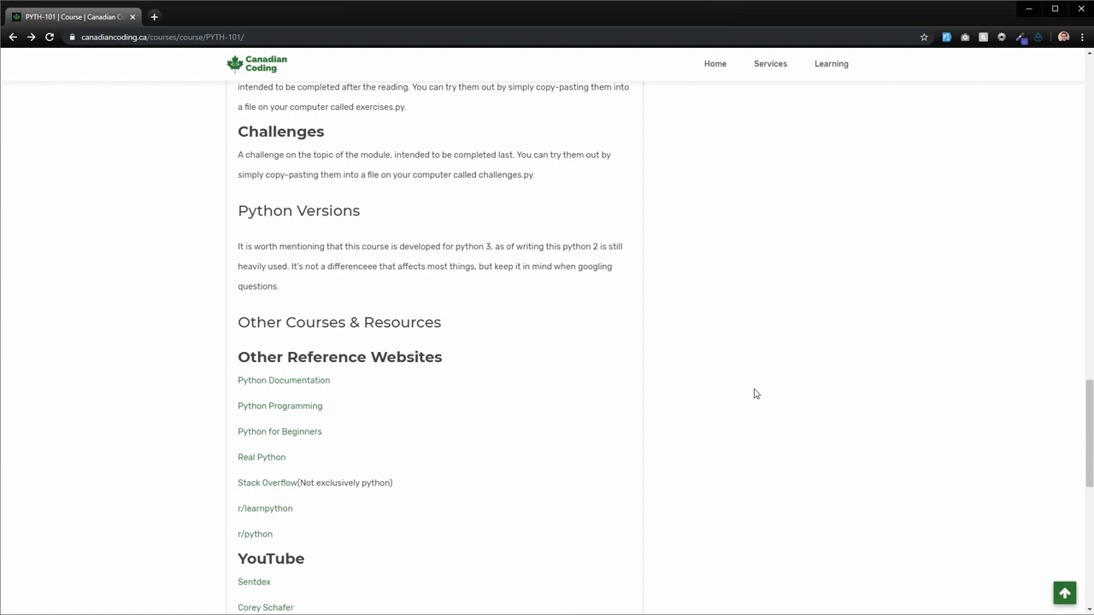
pyautogui.moveTo(749, 393)
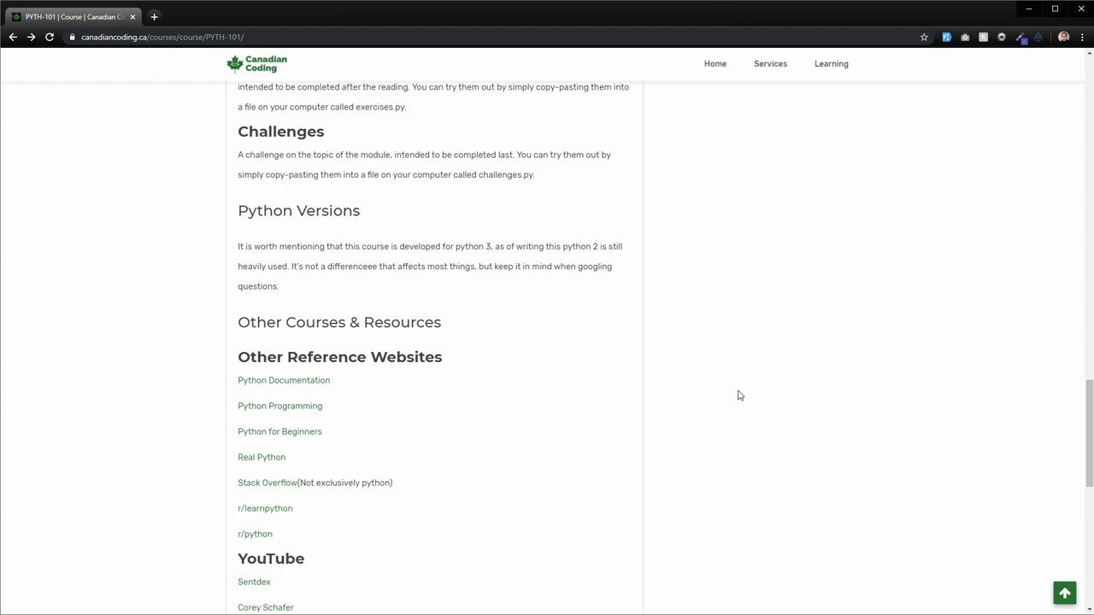
pyautogui.moveTo(621, 343)
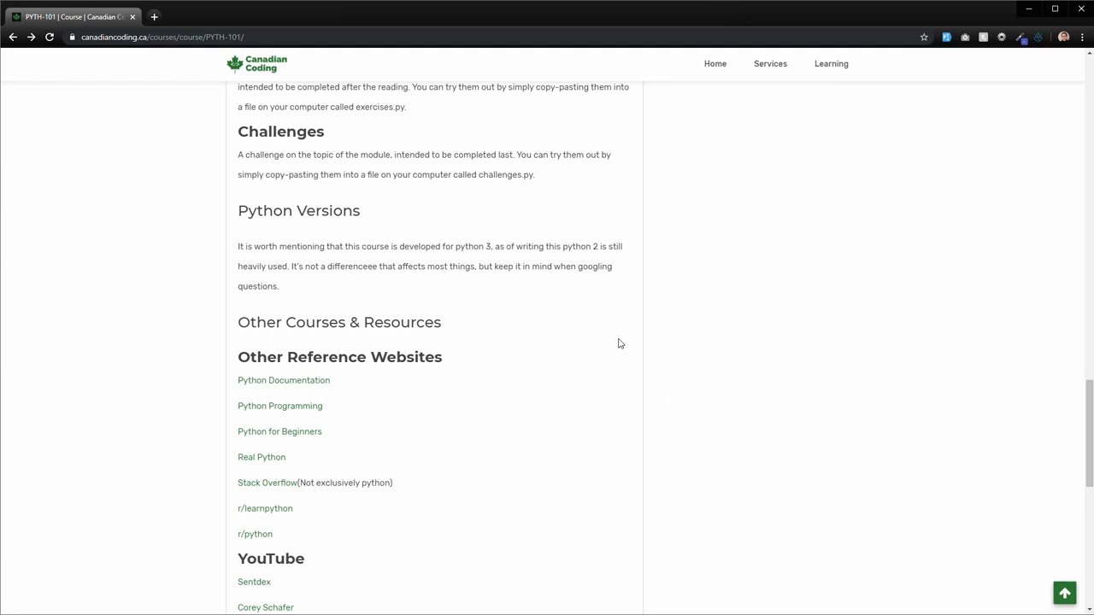
pyautogui.moveTo(623, 312)
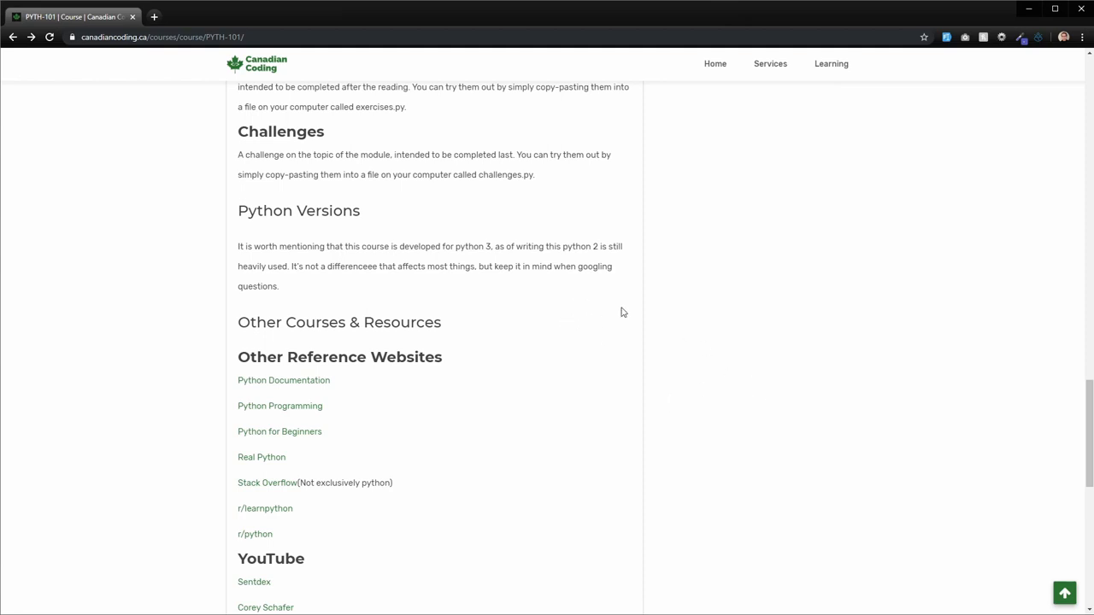
pyautogui.moveTo(659, 314)
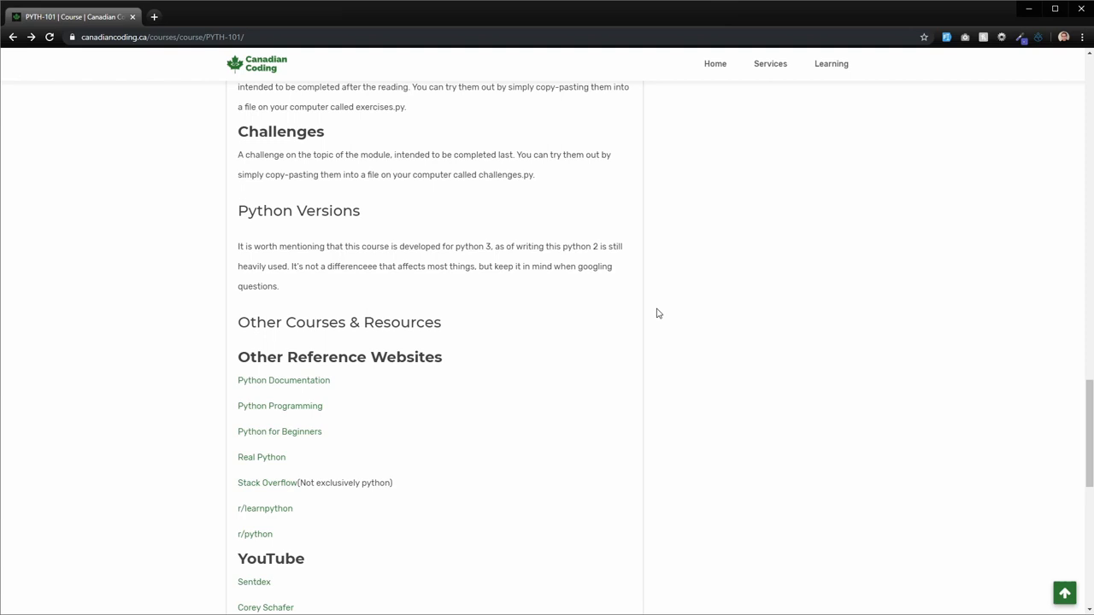
pyautogui.moveTo(636, 311)
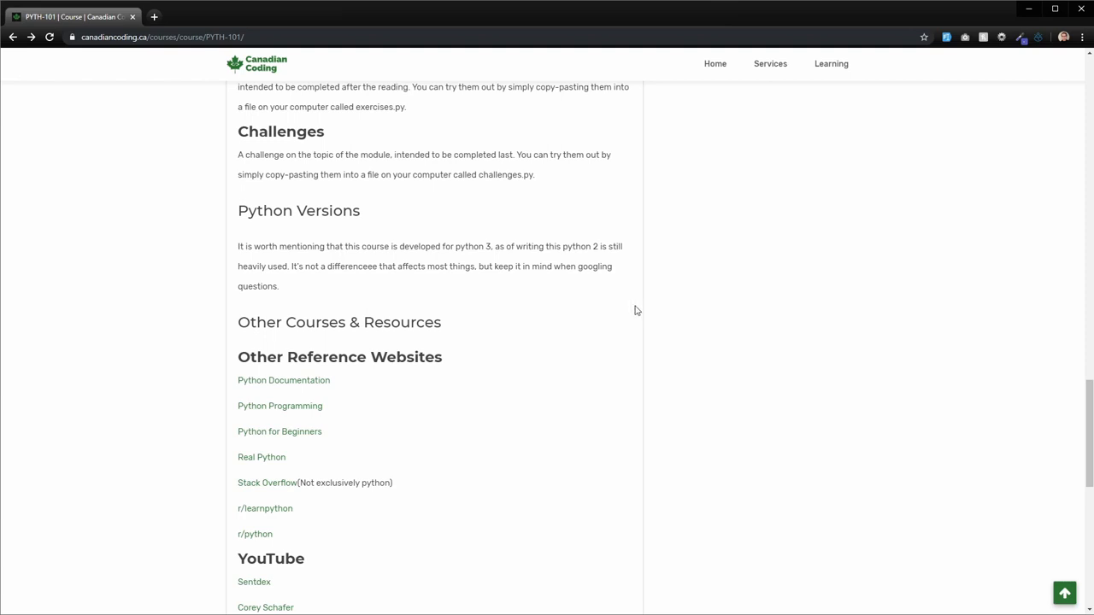
pyautogui.moveTo(640, 310)
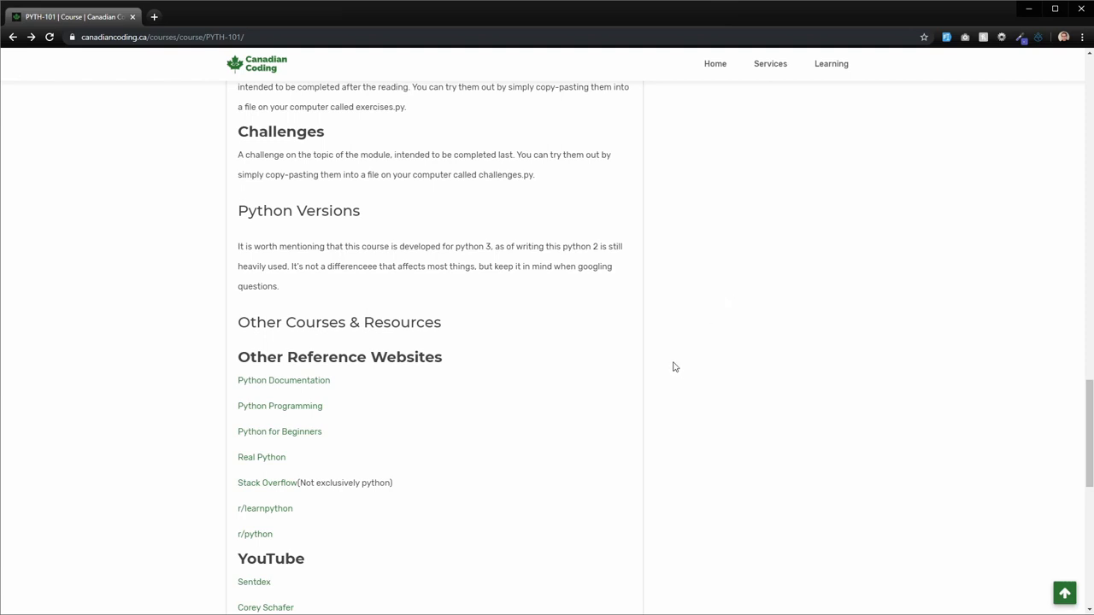
pyautogui.scroll(-3)
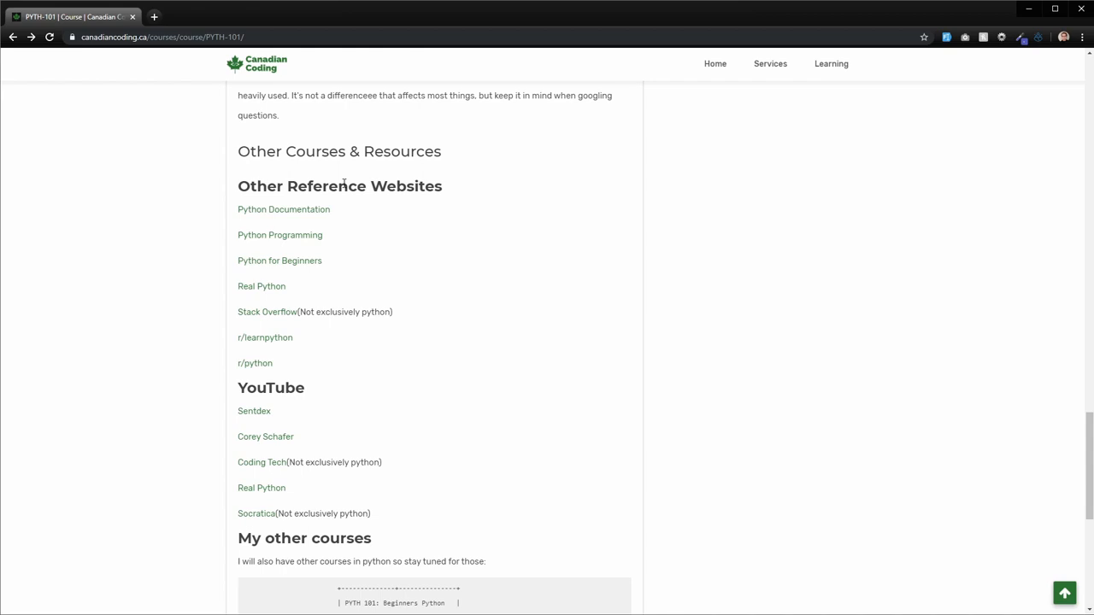
pyautogui.moveTo(356, 210)
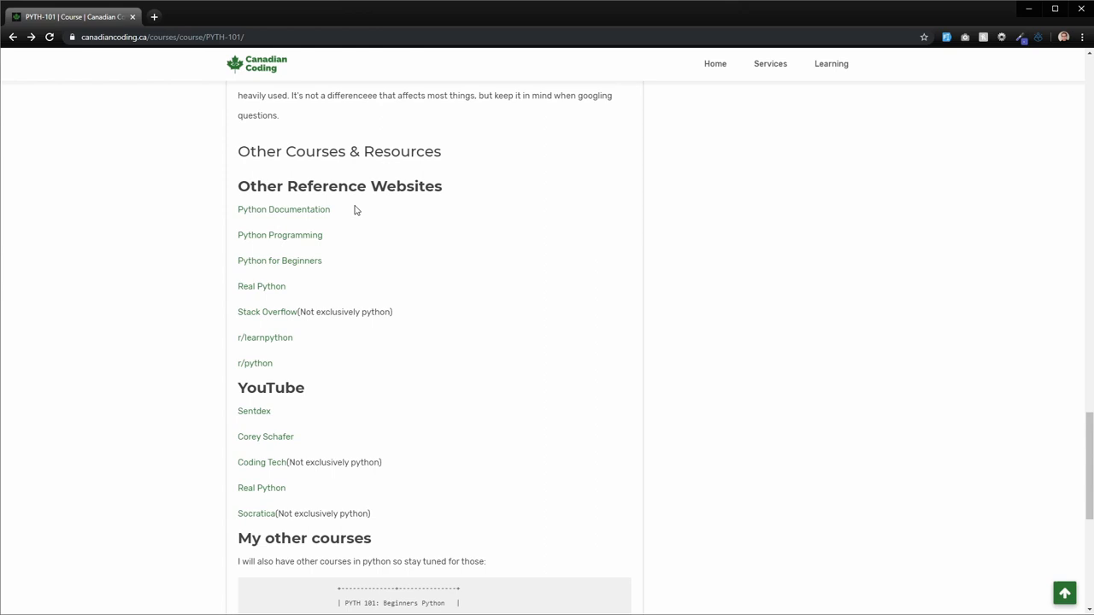
# - Scroll through the planned courses roadmap, then open '0. Installation and course information'
pyautogui.scroll(-3)
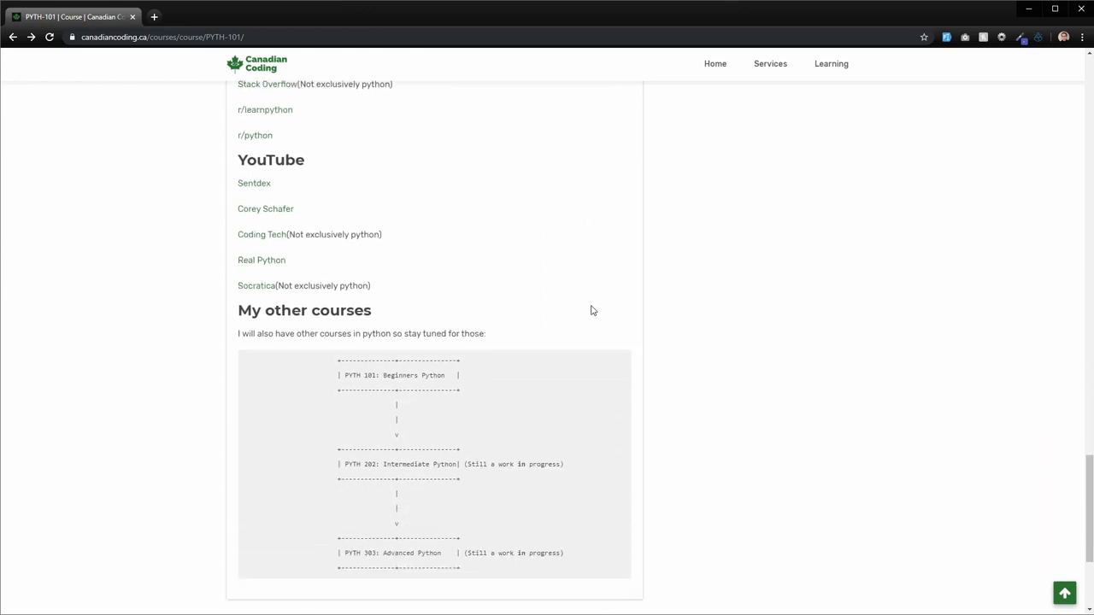
pyautogui.scroll(-3)
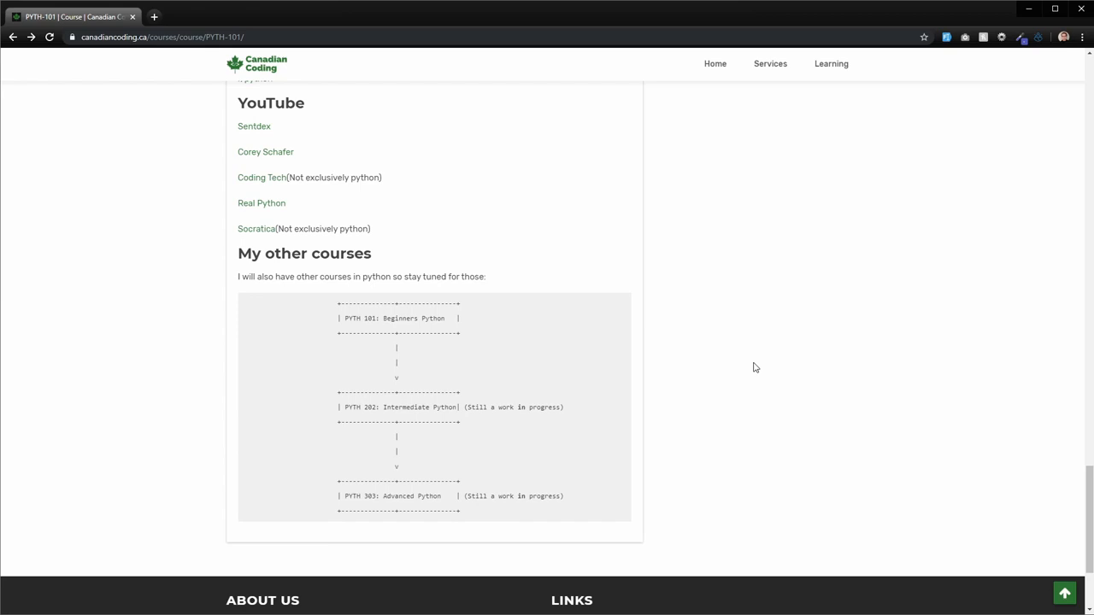
pyautogui.moveTo(748, 384)
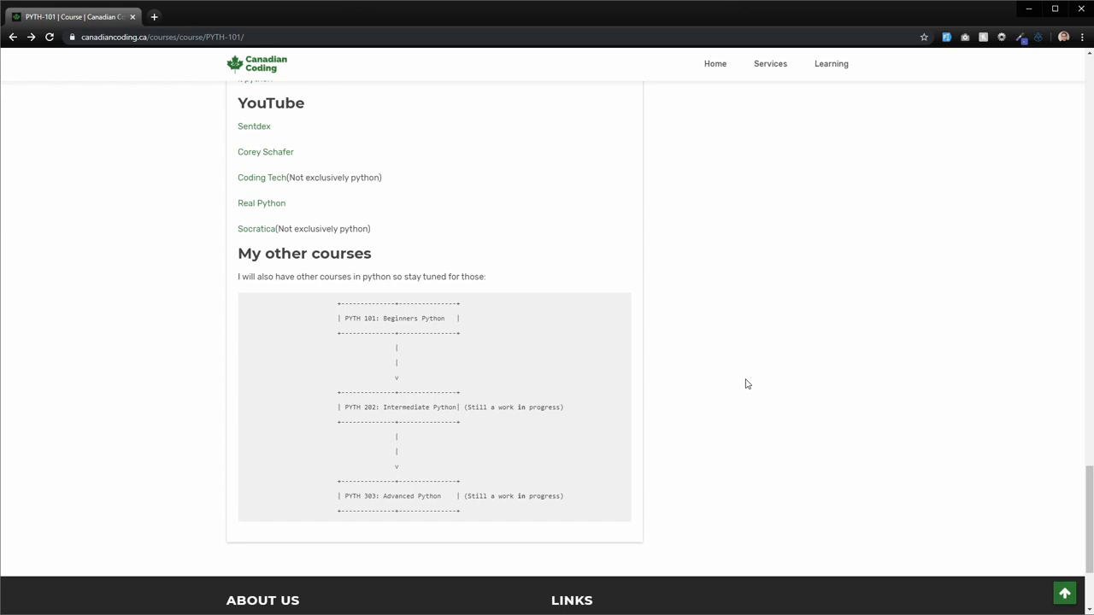
pyautogui.moveTo(691, 441)
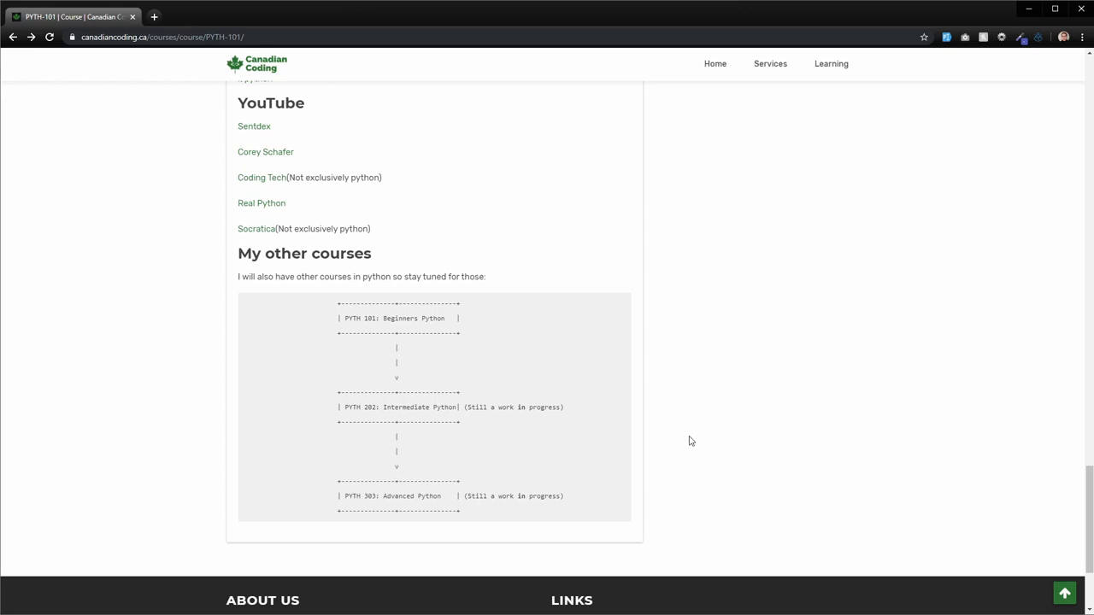
pyautogui.moveTo(683, 471)
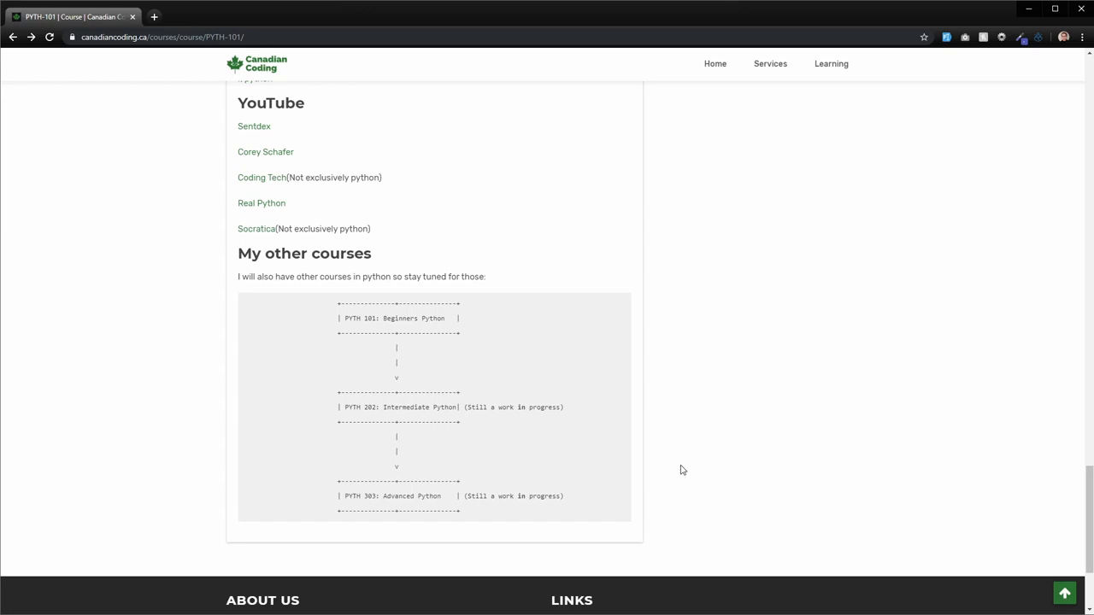
pyautogui.moveTo(697, 459)
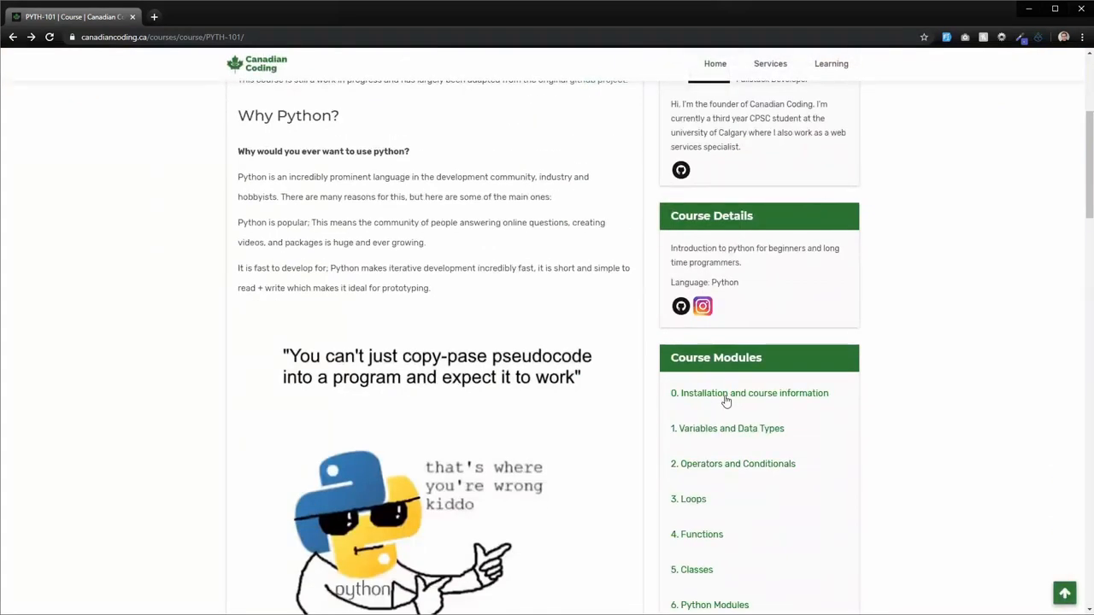
pyautogui.click(749, 393)
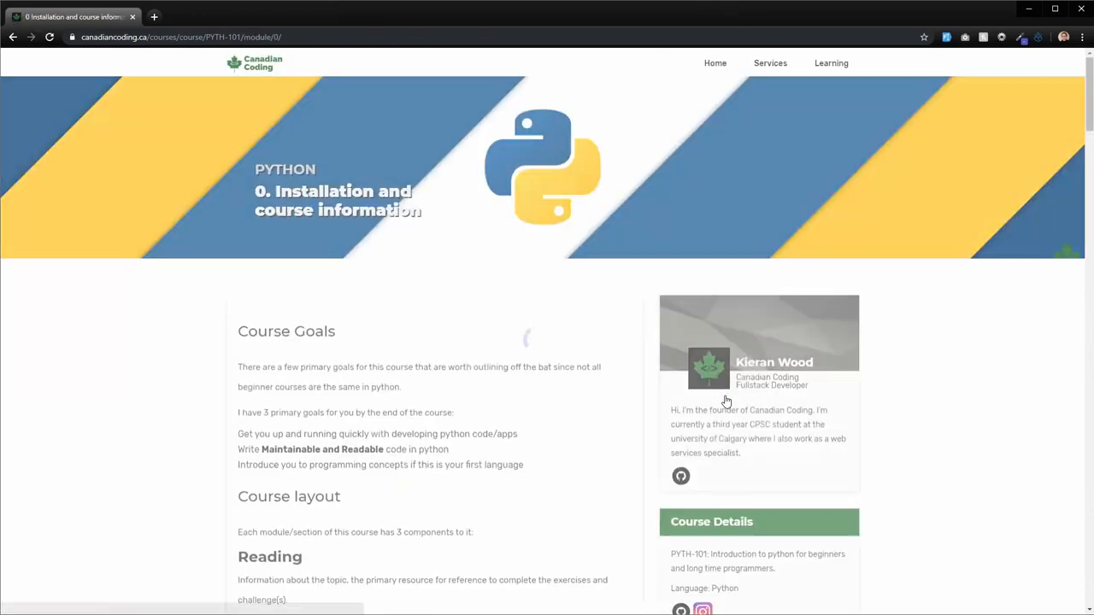